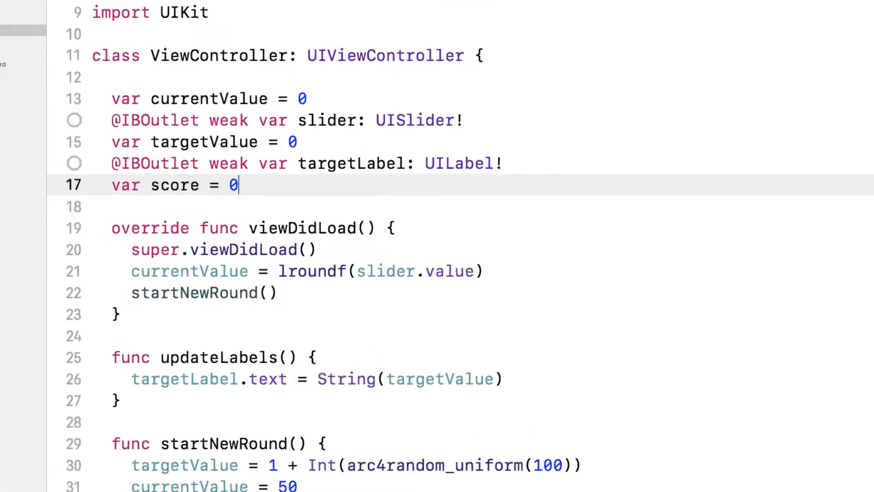
text(@IBOutlet)
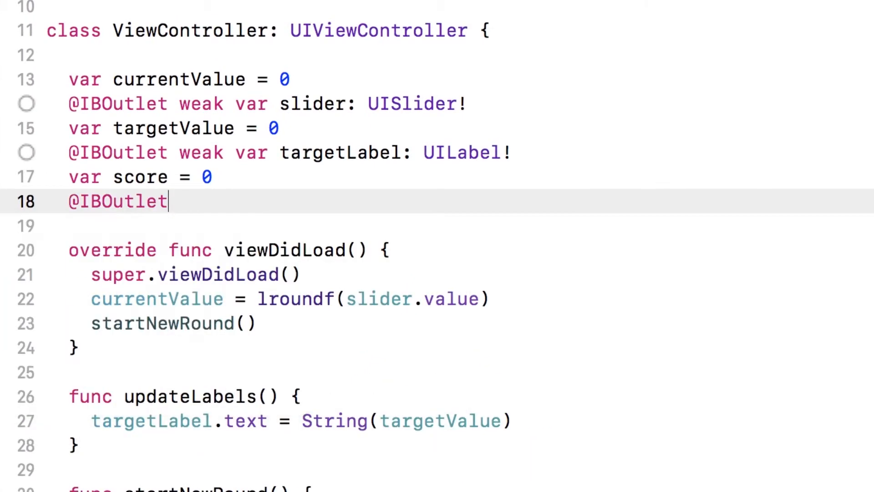
text(weak var scoreLabel: UI)
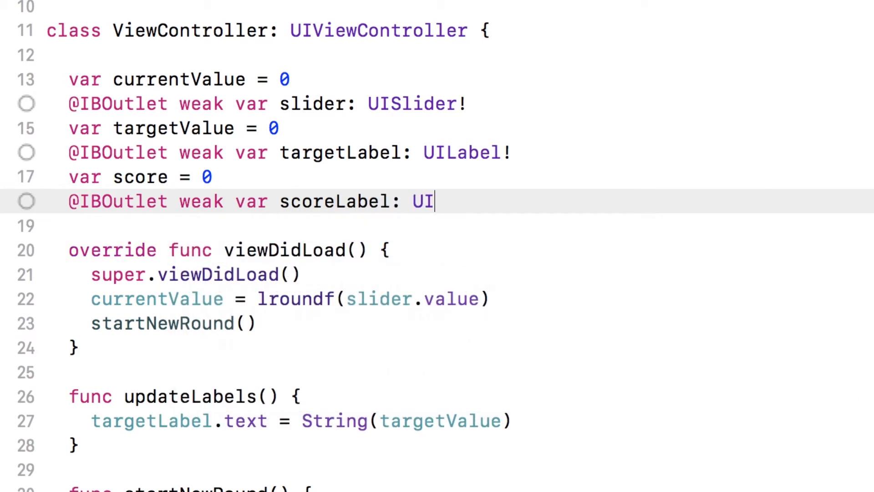
text(Label!)
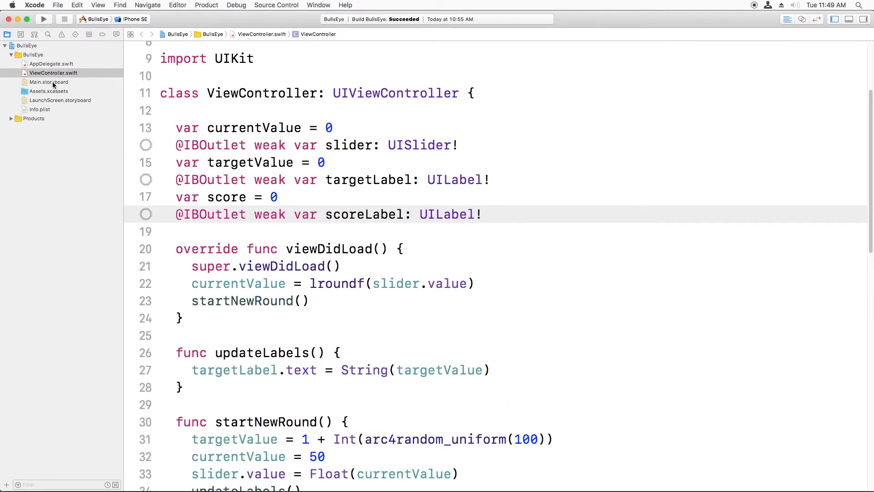
In Main.storyboard, link the View Controller's scoreLabel outlet to the Score label via Connections inspector
click(48, 82)
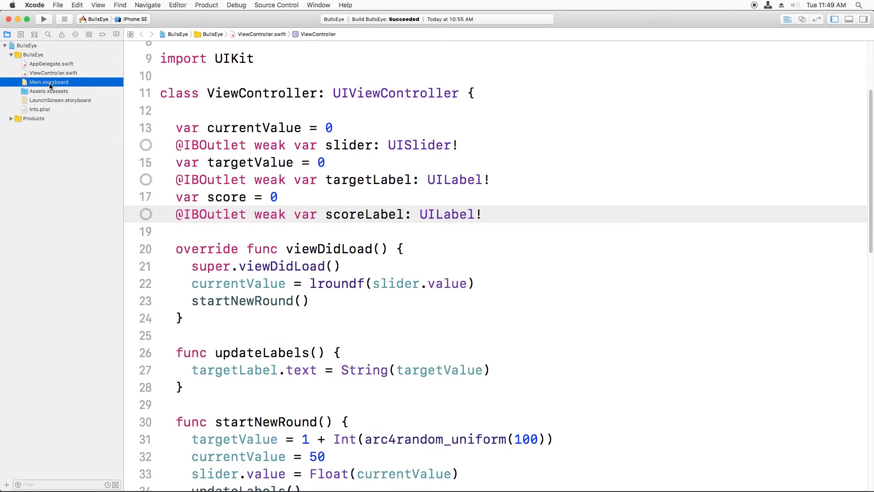
click(47, 82)
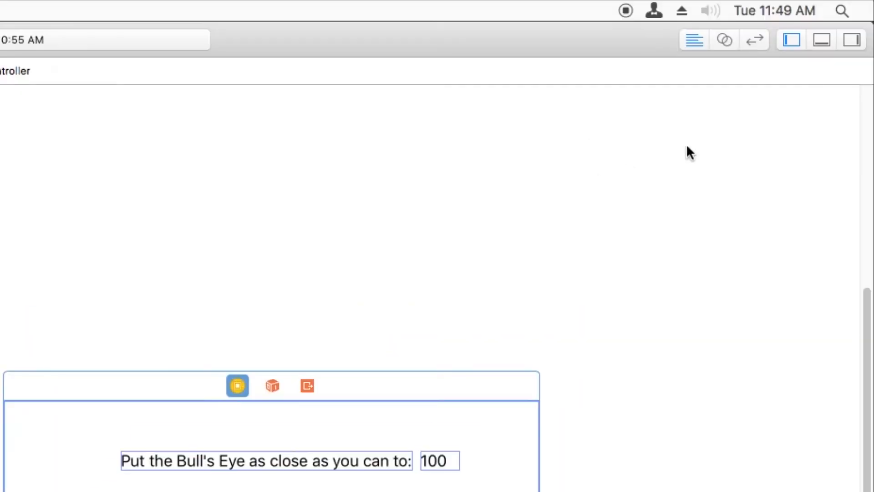
click(821, 72)
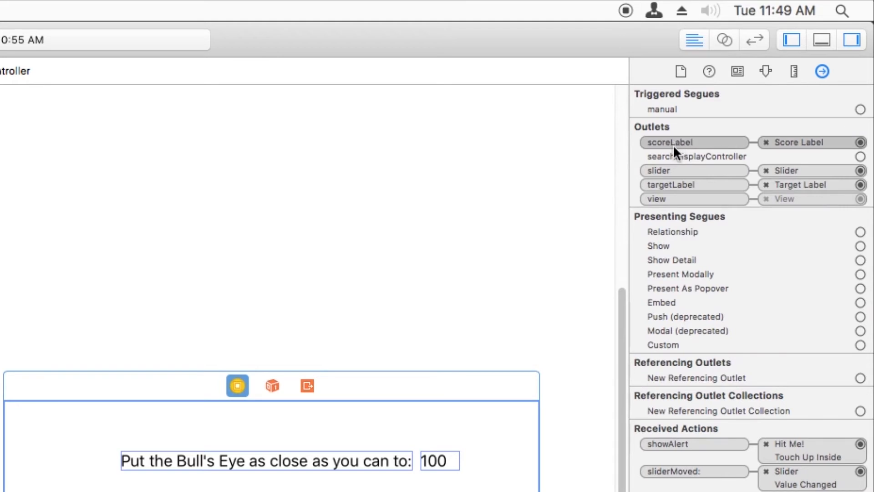
mouse_move(236, 385)
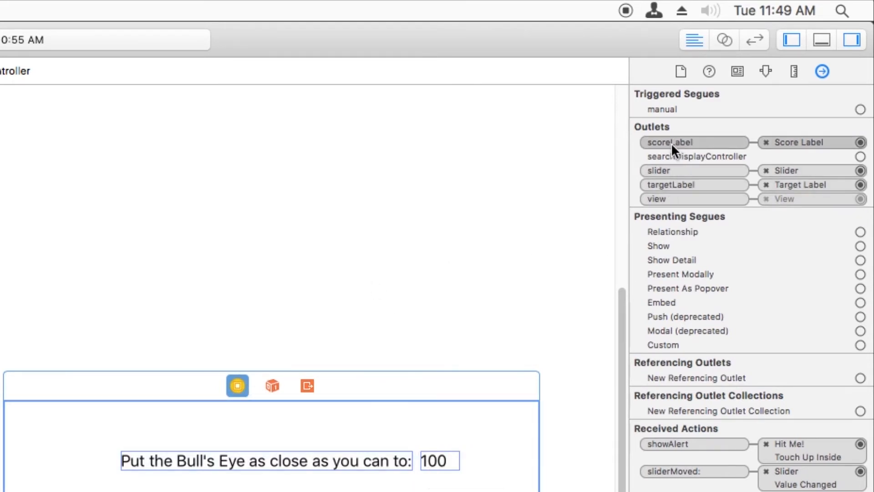
mouse_move(769, 156)
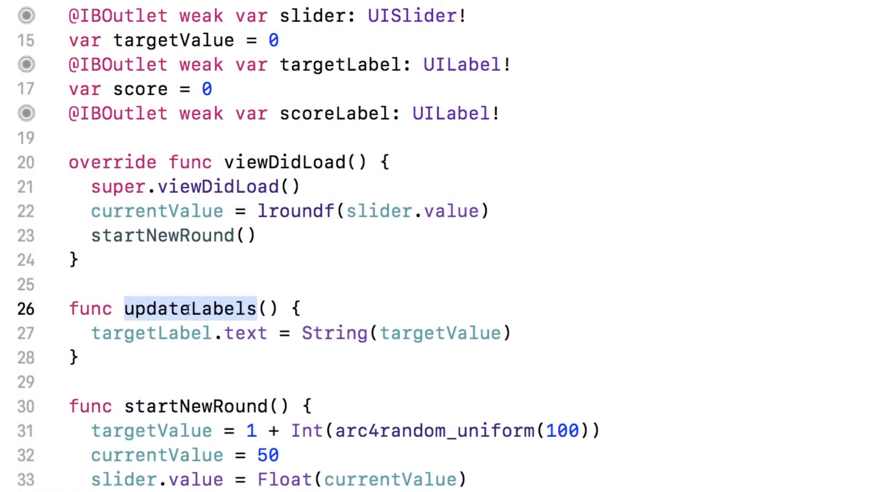
Add 'scoreLabel.text = String(score)' after the targetLabel line in updateLabels()
click(512, 333)
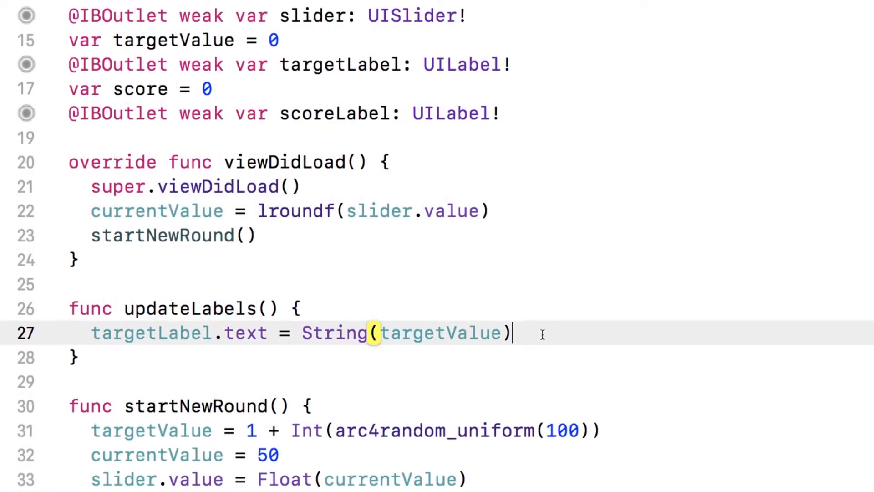
key(return)
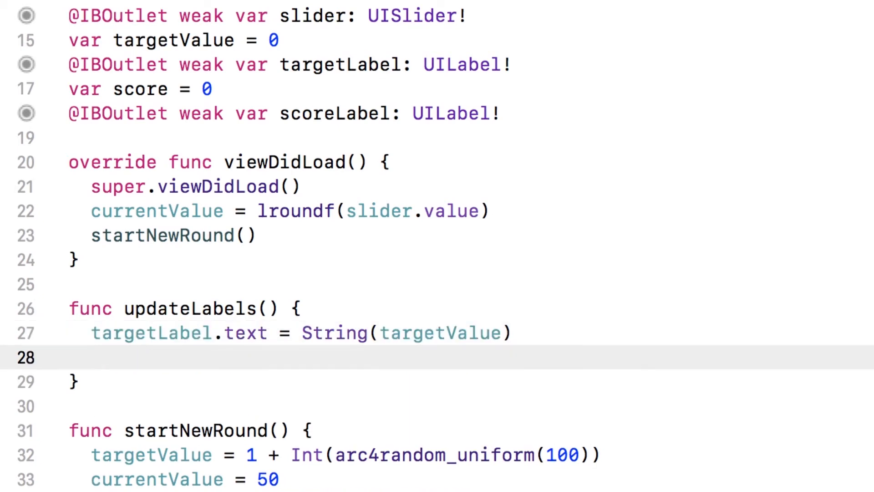
text(scoreLabel)
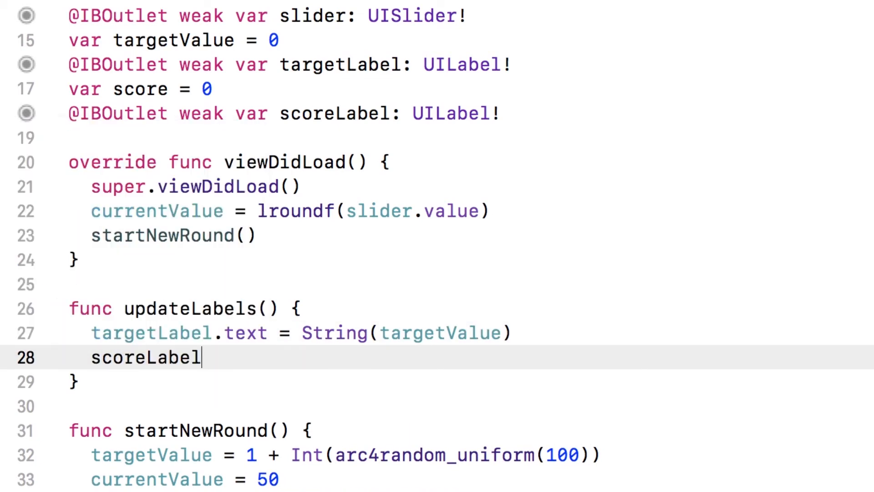
text(.text =)
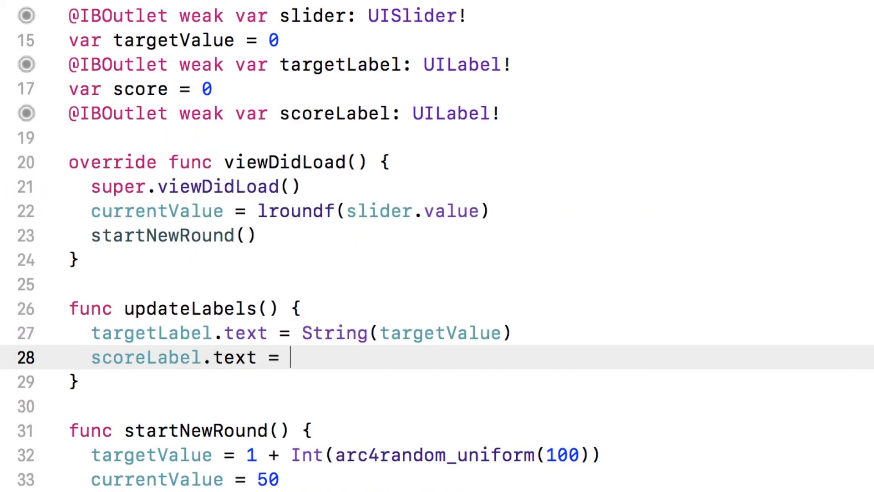
text(String()
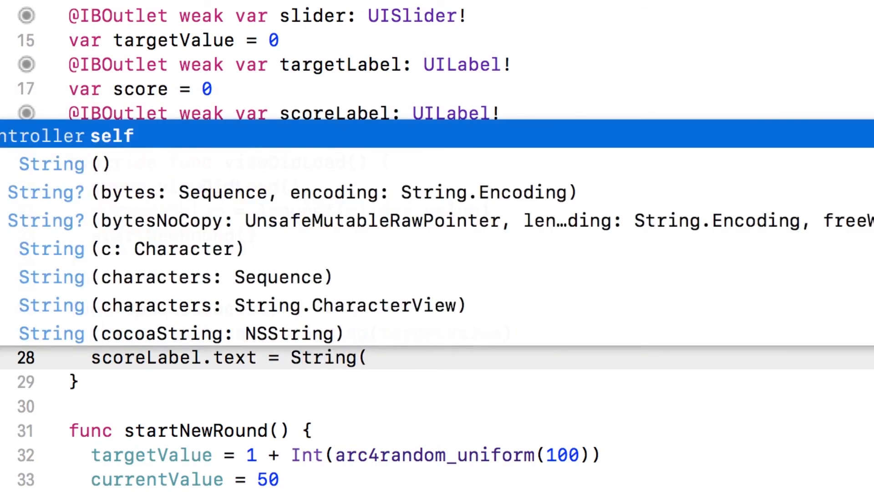
text(score))
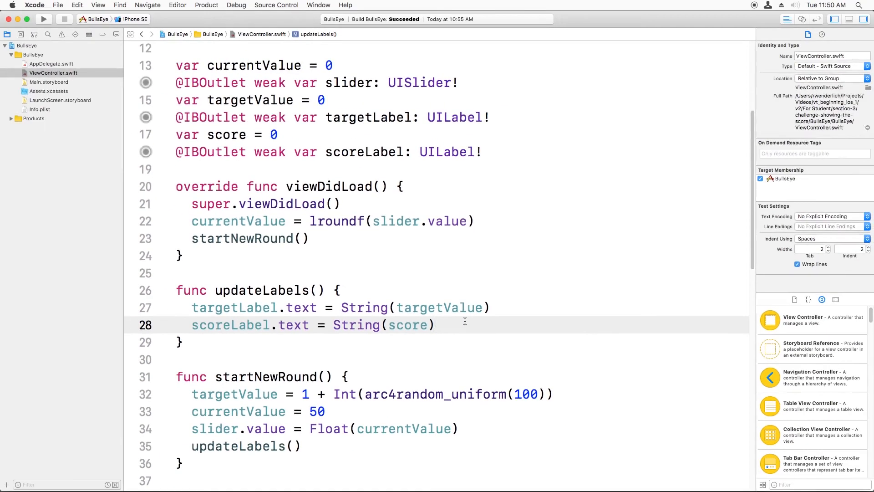
Run the app in Simulator and play a first round, dismissing the points alert
click(43, 18)
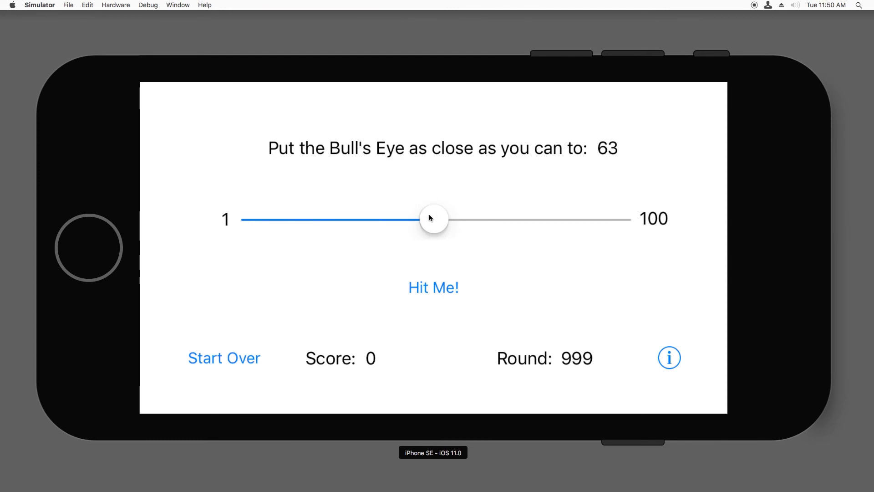
drag(434, 218, 477, 218)
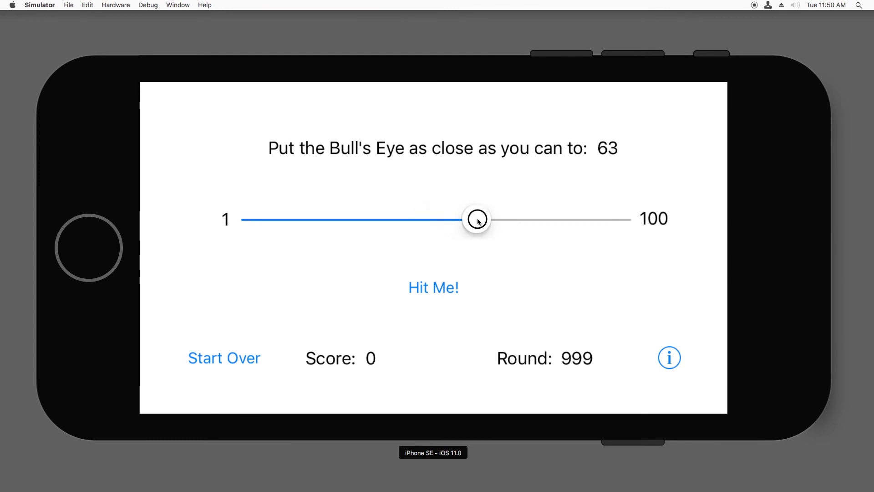
click(433, 287)
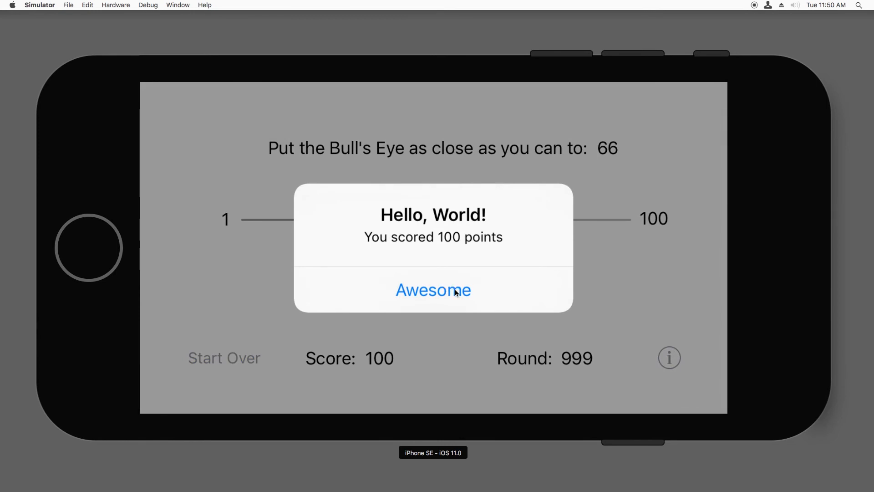
click(433, 290)
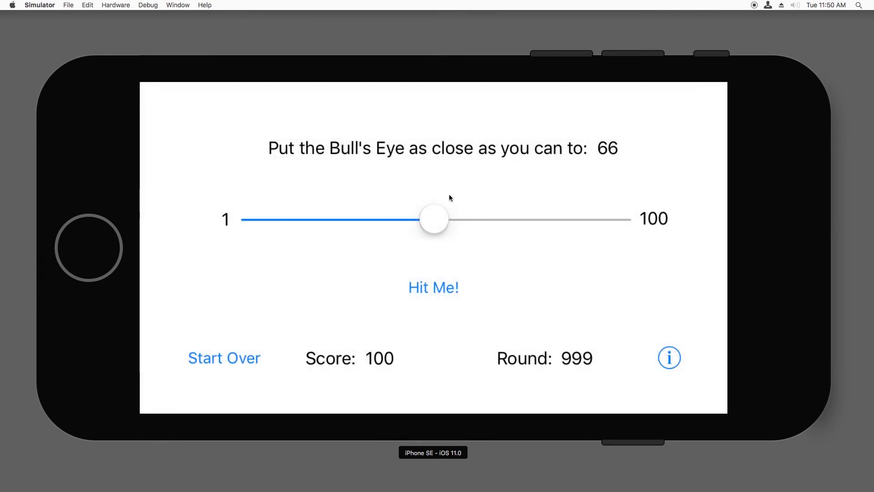
Play a second round so the Score label accumulates to 198
drag(434, 218, 484, 218)
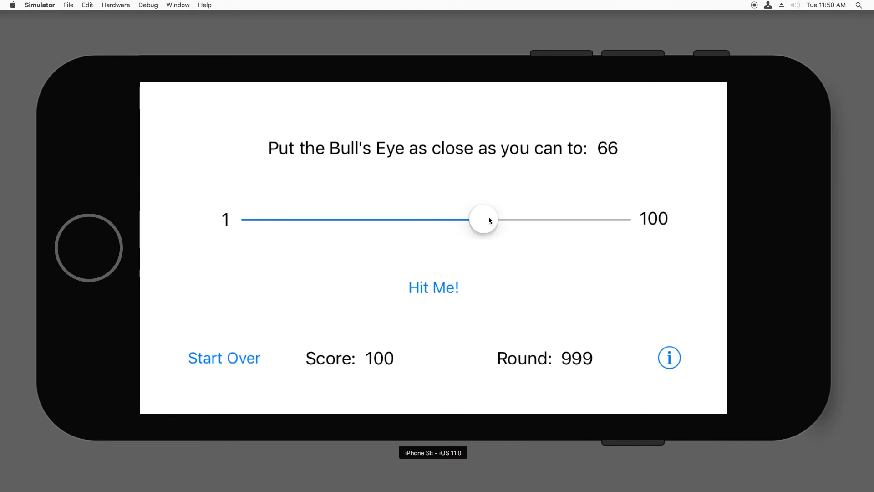
click(433, 288)
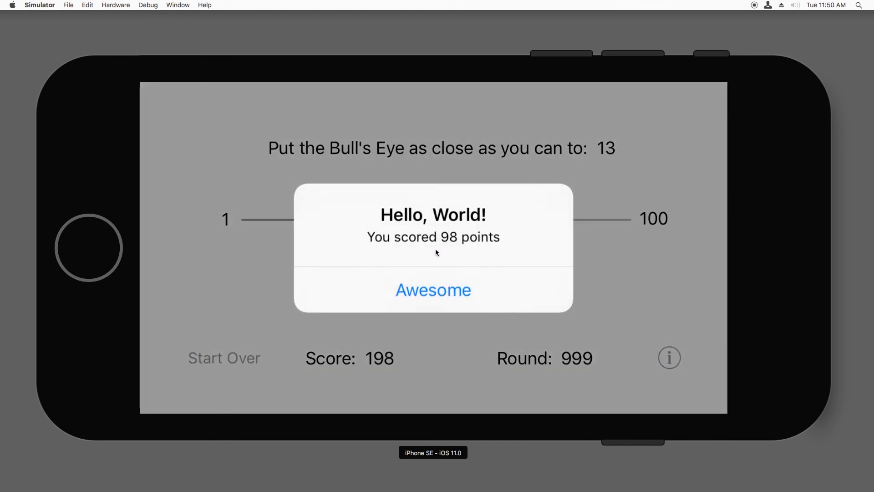
click(433, 290)
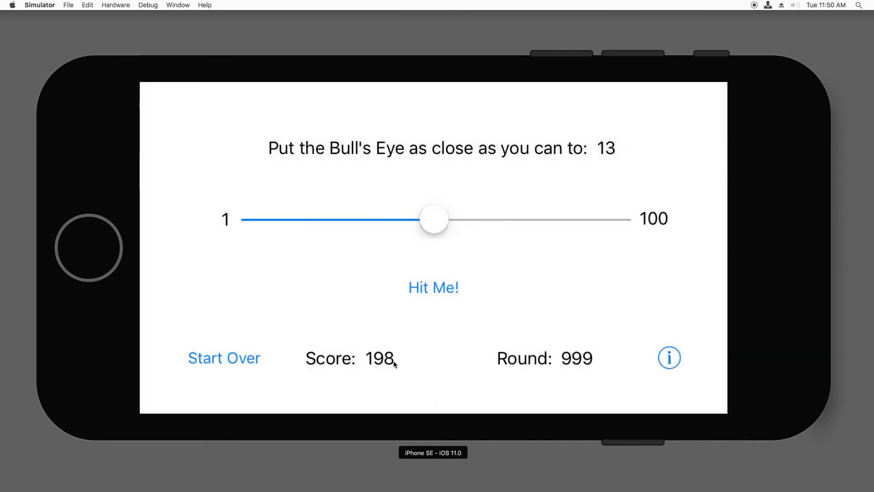